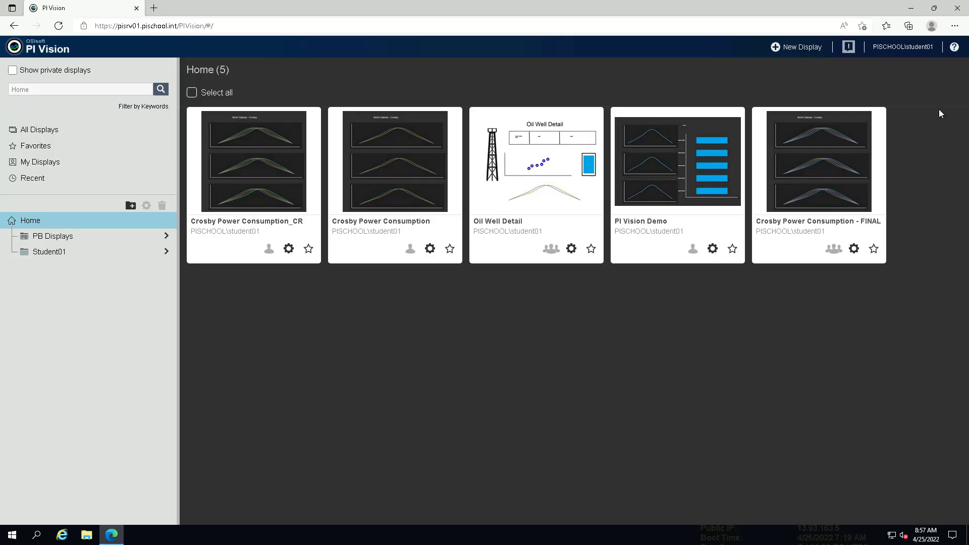
pyautogui.moveTo(898, 94)
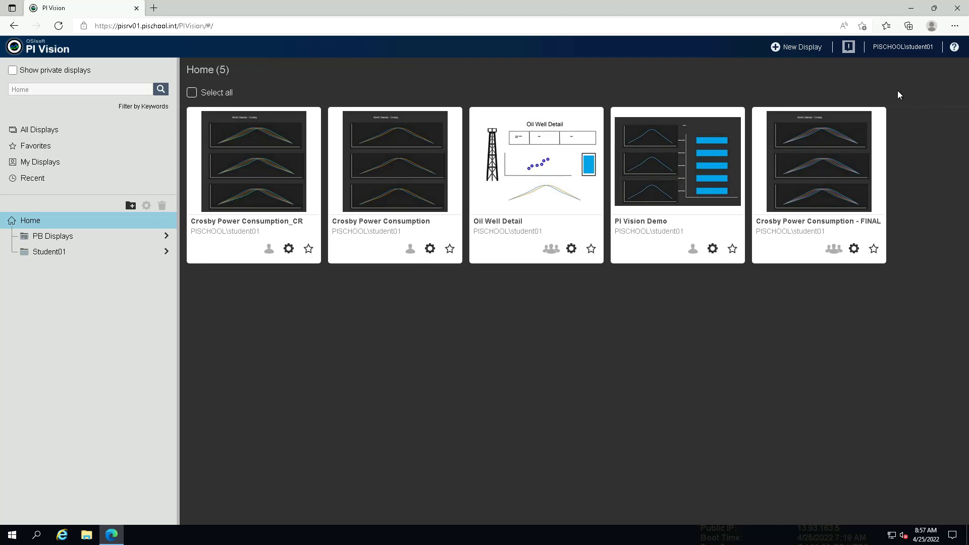
# - Start a new display from the PI Vision home page
pyautogui.click(800, 47)
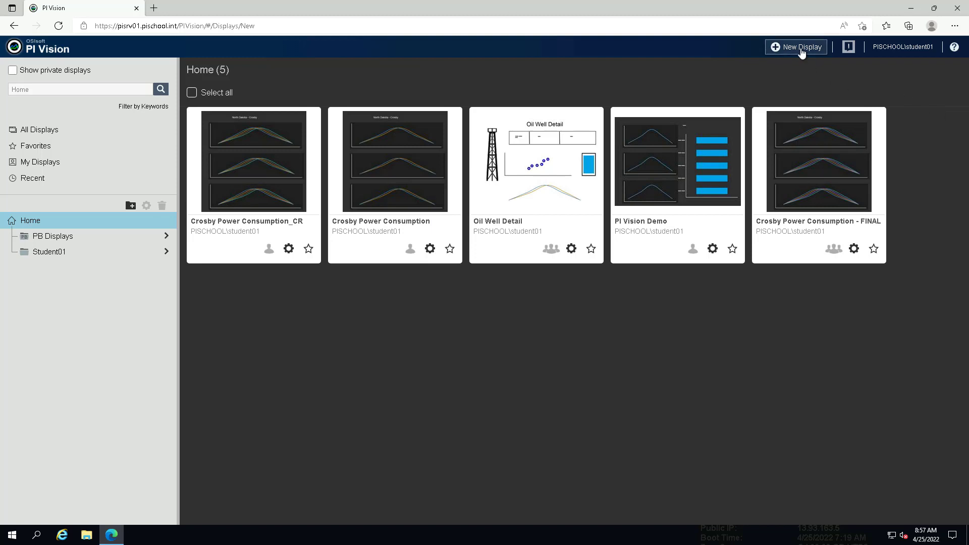
# - Search Assets for well08 and list the Well08 asset's attributes down to Well Name
pyautogui.click(796, 47)
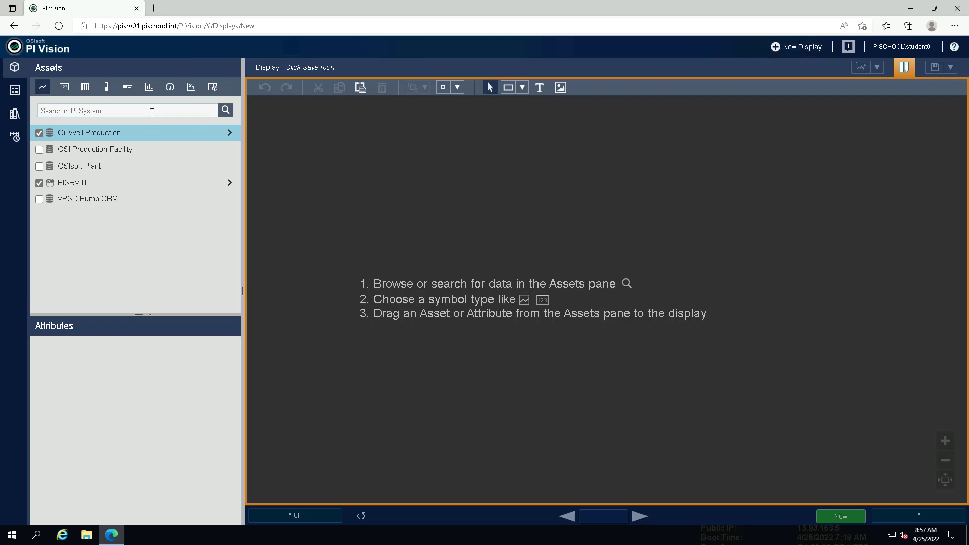
pyautogui.write('well08')
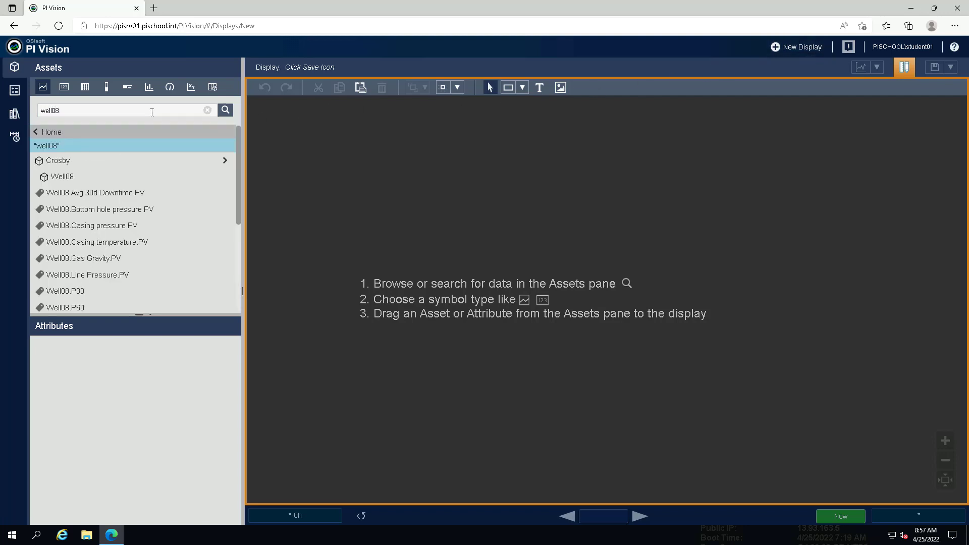
pyautogui.moveTo(107, 149)
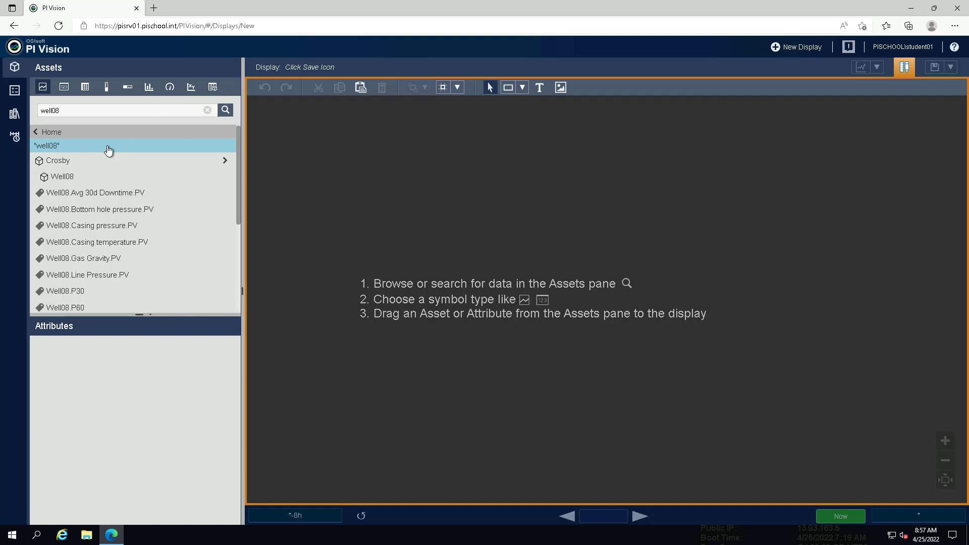
pyautogui.click(61, 177)
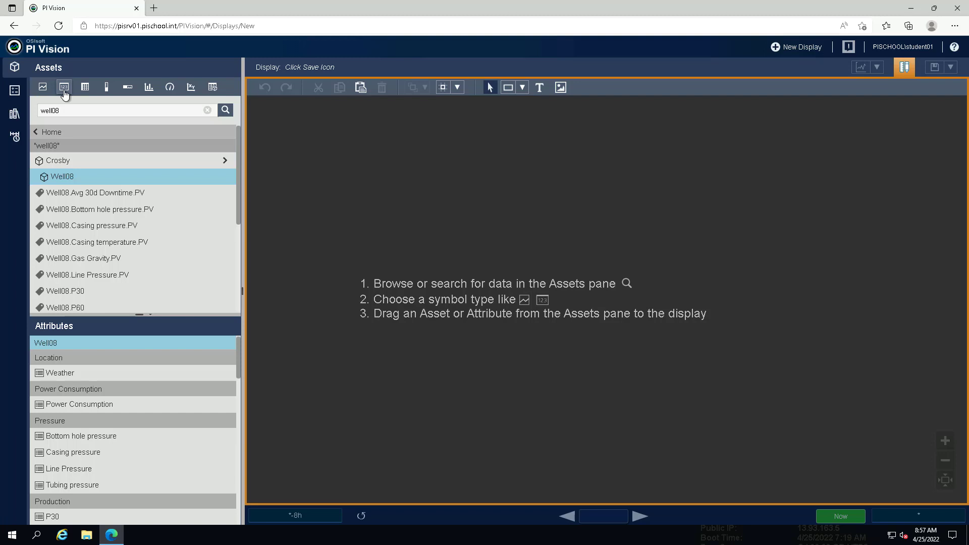
pyautogui.moveTo(240, 363)
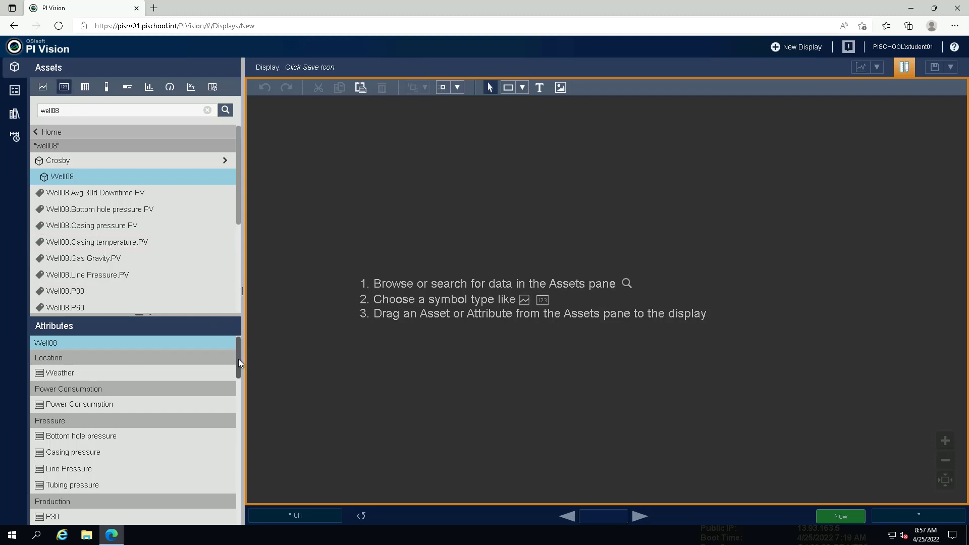
pyautogui.scroll(-3)
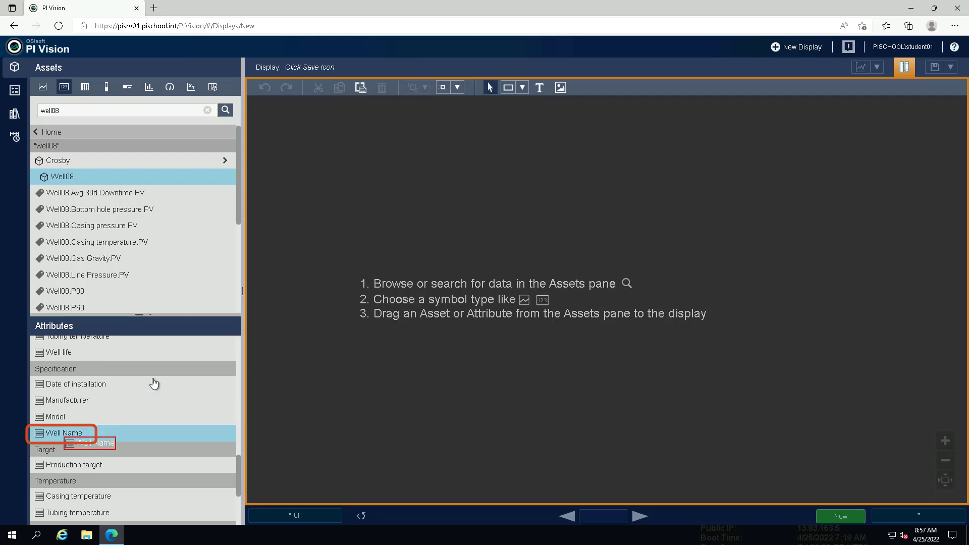
# - Place Well Name at top left as a value with Label and Timestamp hidden, font size 32.4
pyautogui.moveTo(62, 433); pyautogui.dragTo(321, 139)
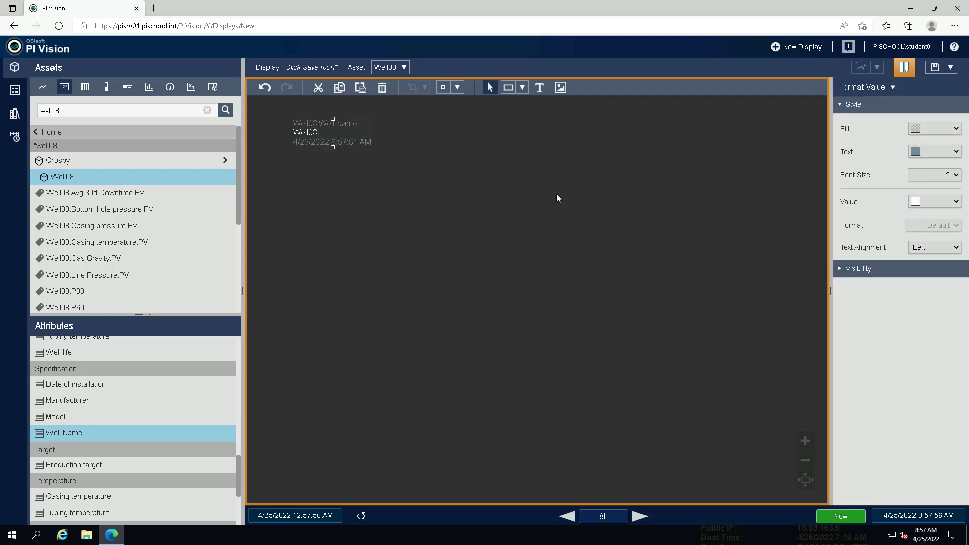
pyautogui.click(858, 269)
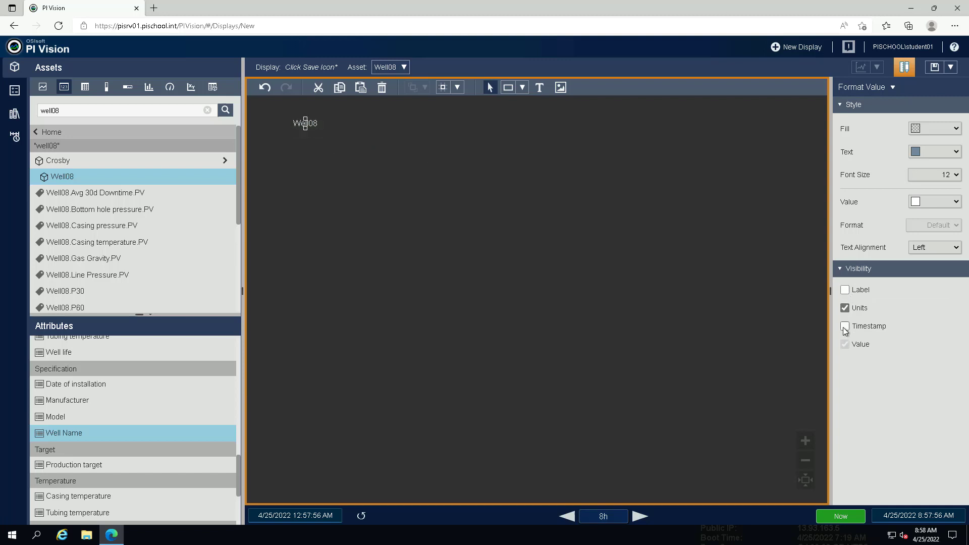
pyautogui.click(844, 325)
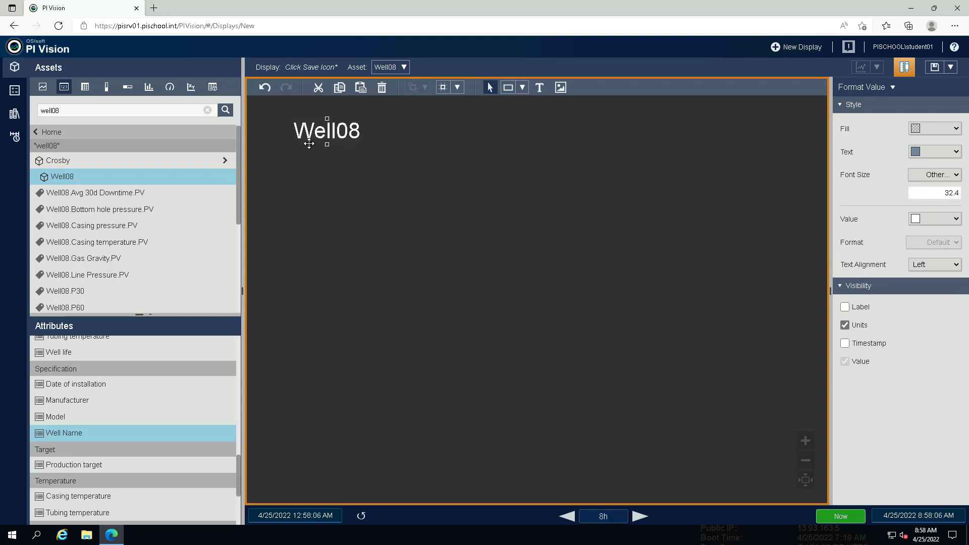
pyautogui.moveTo(309, 143)
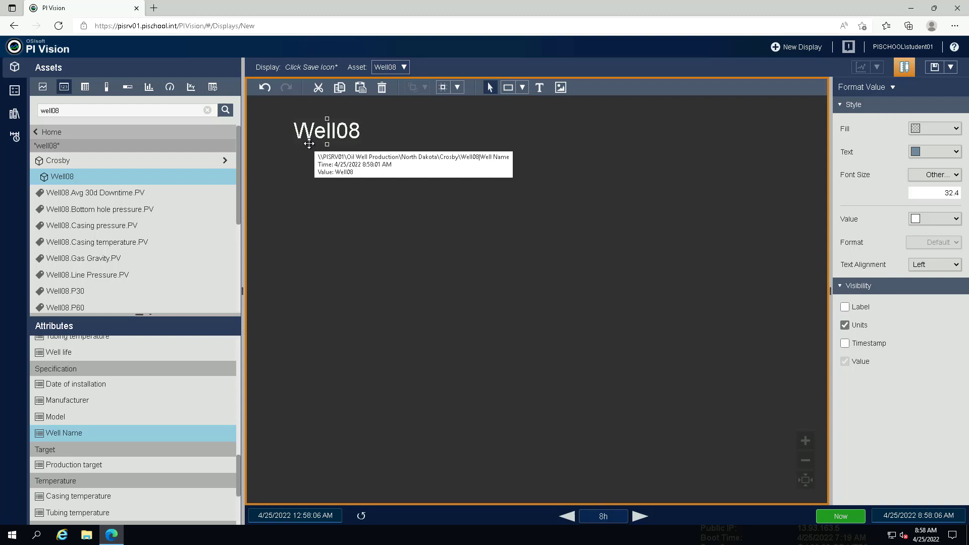
pyautogui.moveTo(285, 186)
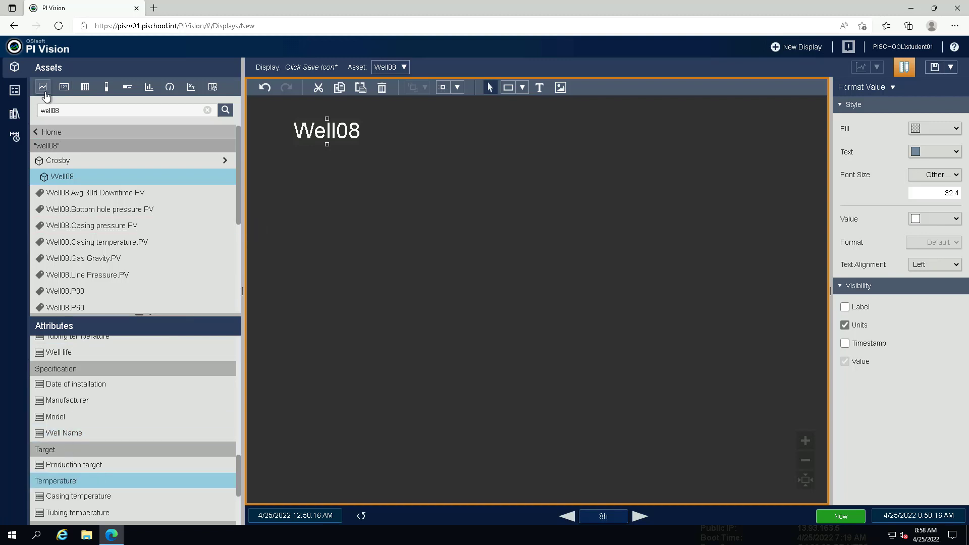
pyautogui.moveTo(57, 488)
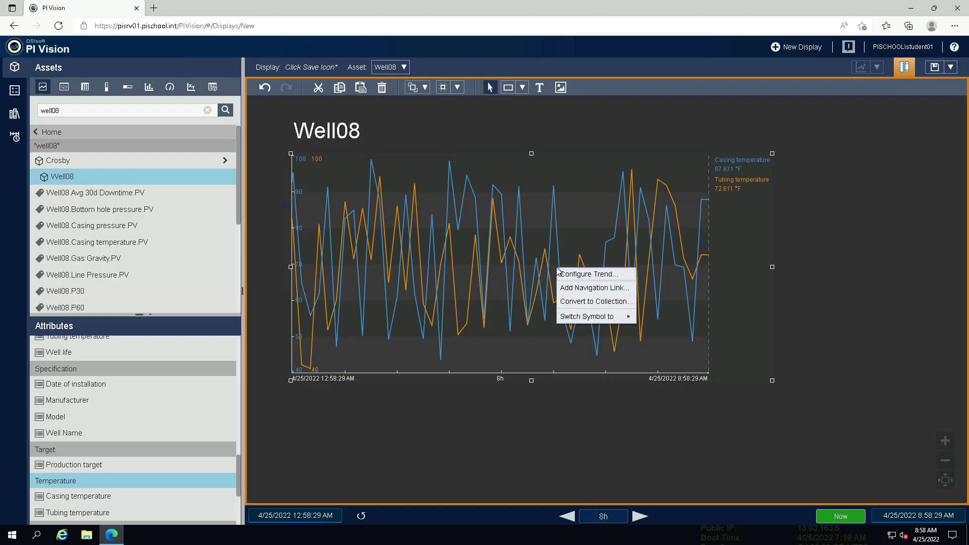
# - Set the temperature trend's Scale Type to Single scale so both traces share one axis
pyautogui.click(589, 274)
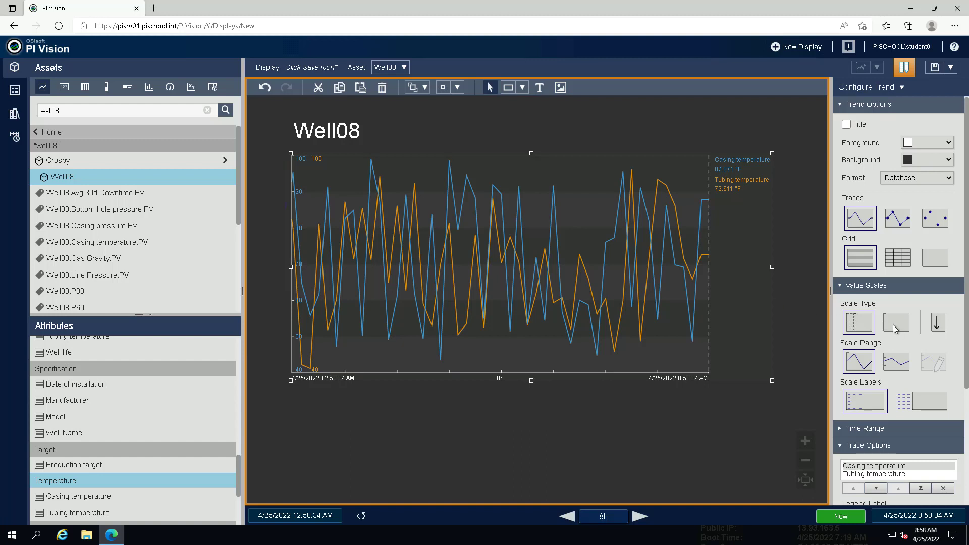
pyautogui.click(895, 322)
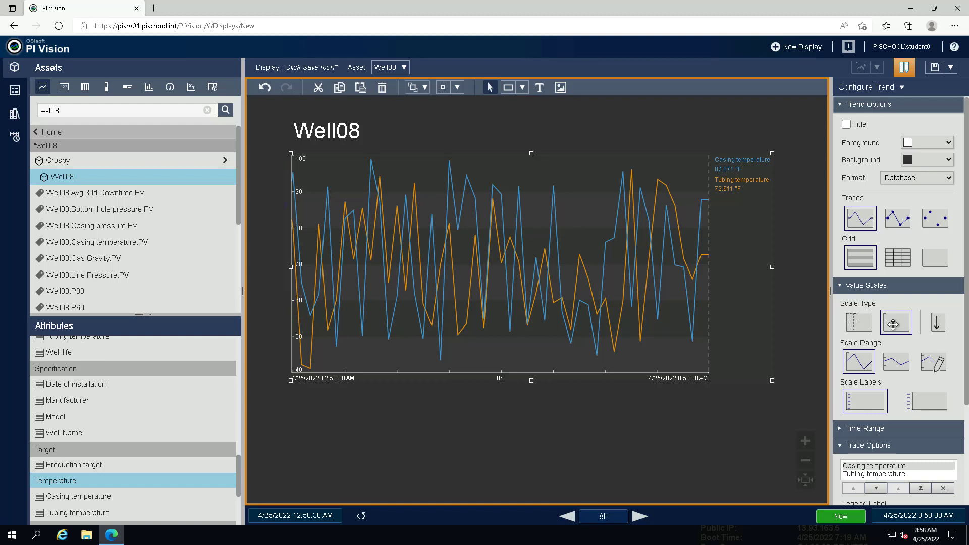
pyautogui.click(14, 91)
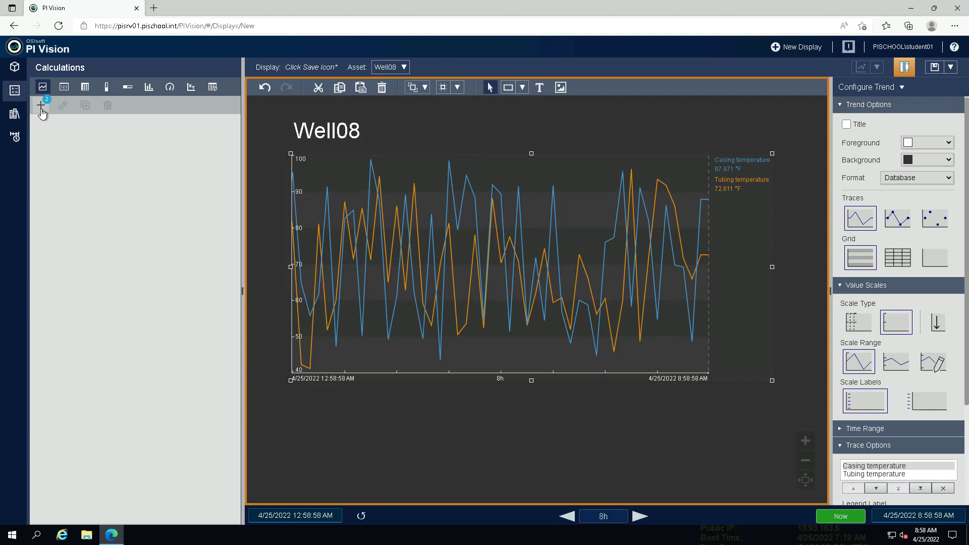
# - Create a 'Temperature Difference' calculation (casing minus tubing temperature), preview and save it
pyautogui.click(39, 104)
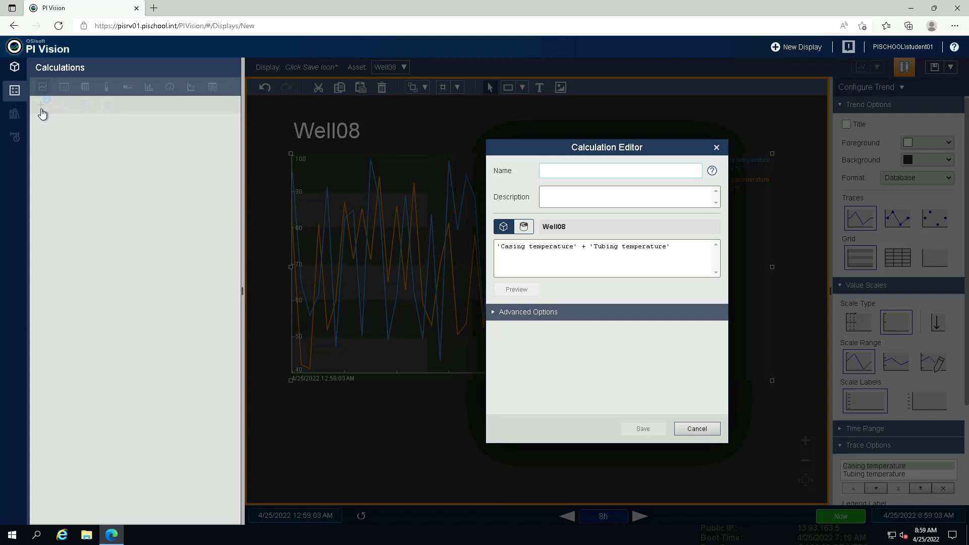
pyautogui.write('Temperature')
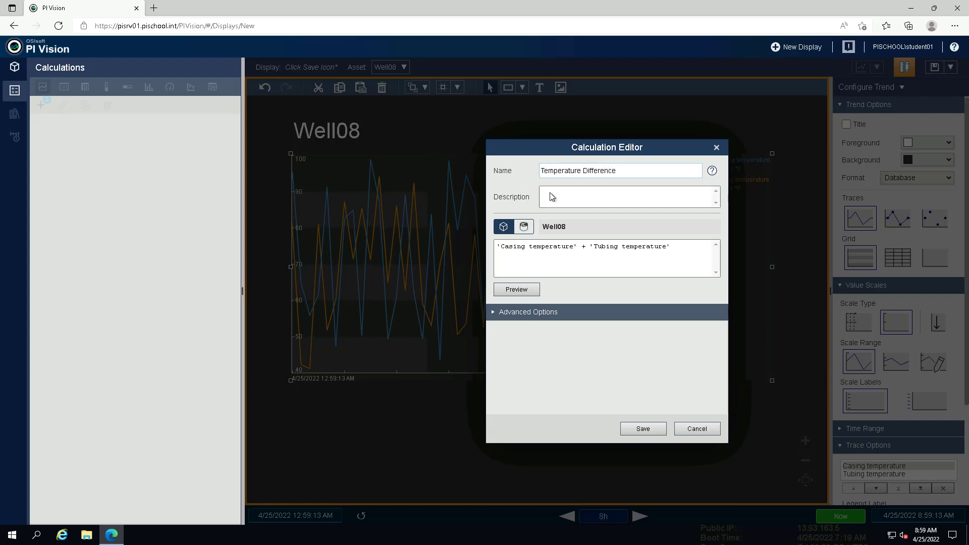
pyautogui.write('Di')
pyautogui.write('-')
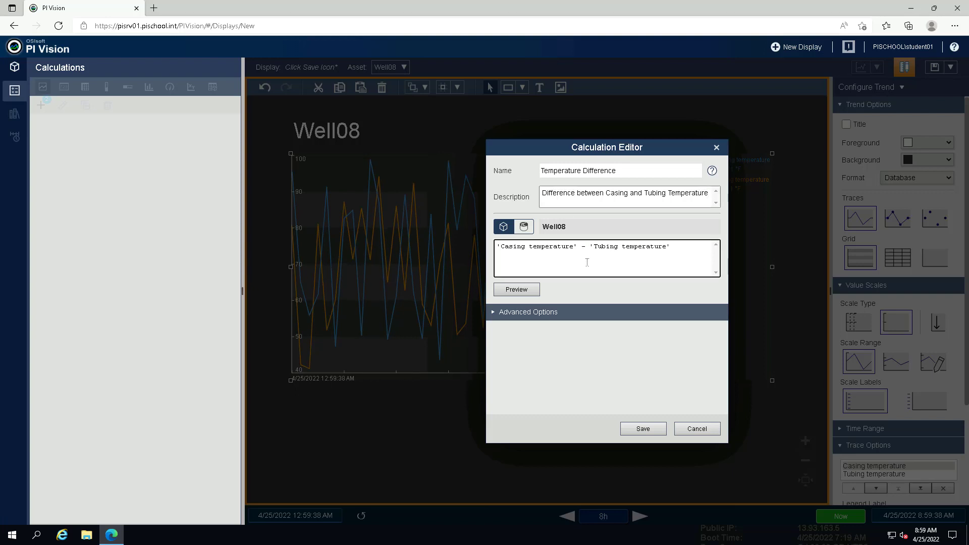
pyautogui.click(516, 288)
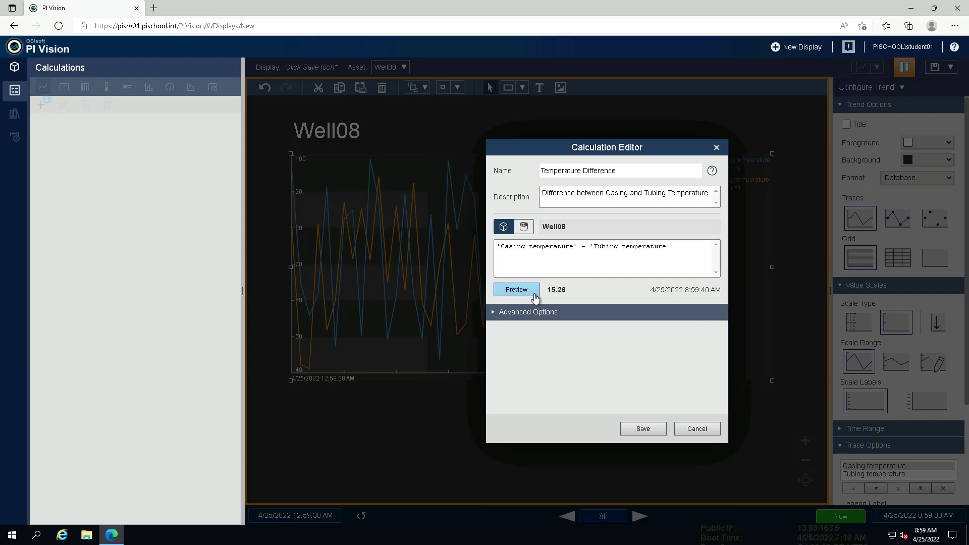
pyautogui.moveTo(643, 428)
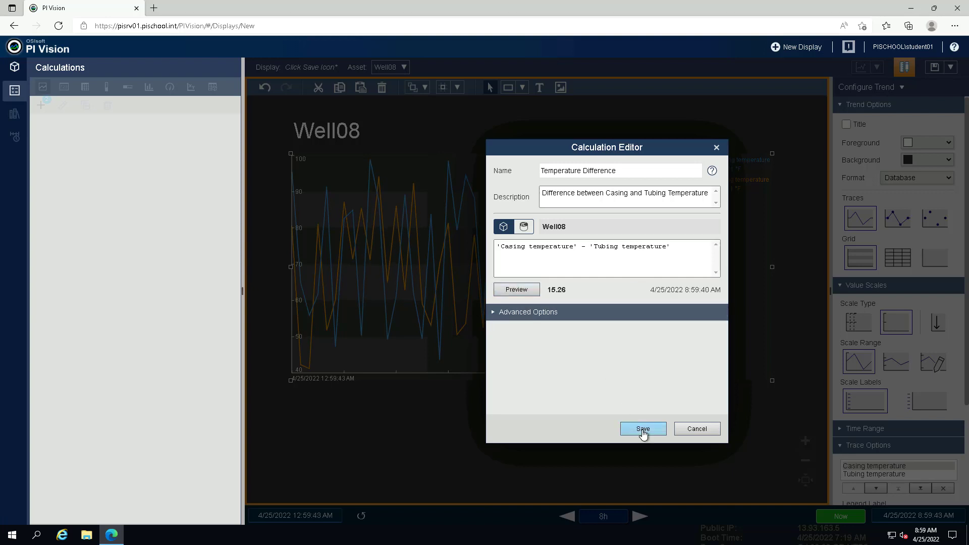
pyautogui.click(643, 428)
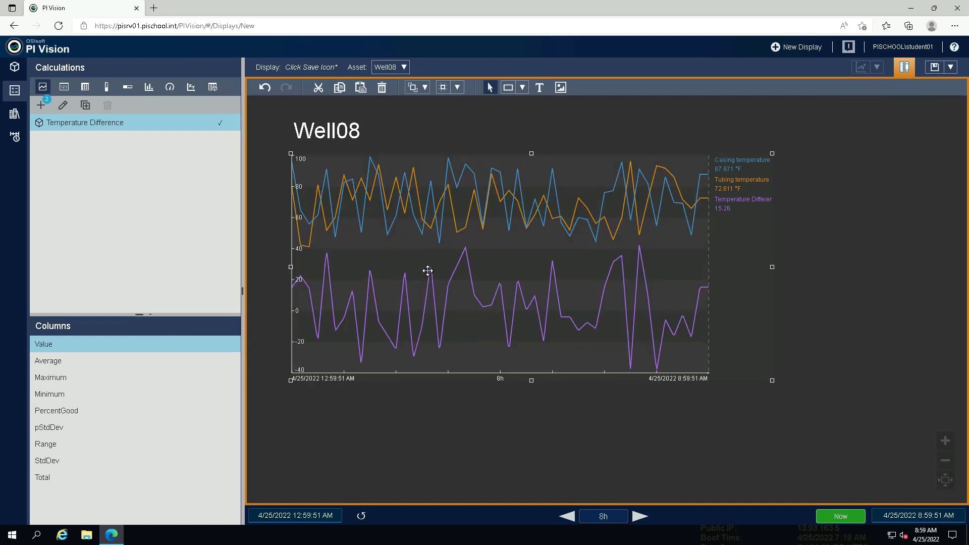
pyautogui.moveTo(519, 238)
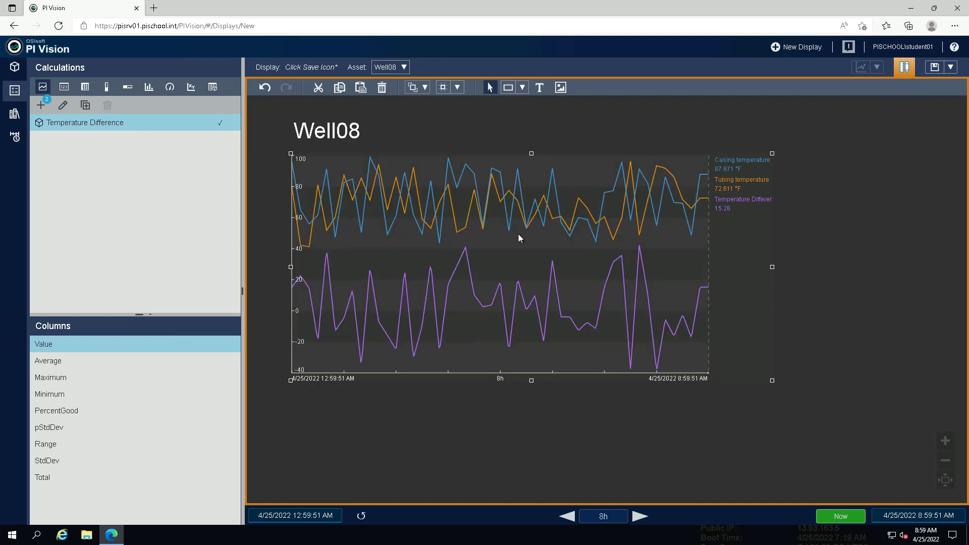
# - Add the calculation as a third trend trace and begin saving the display
pyautogui.click(933, 66)
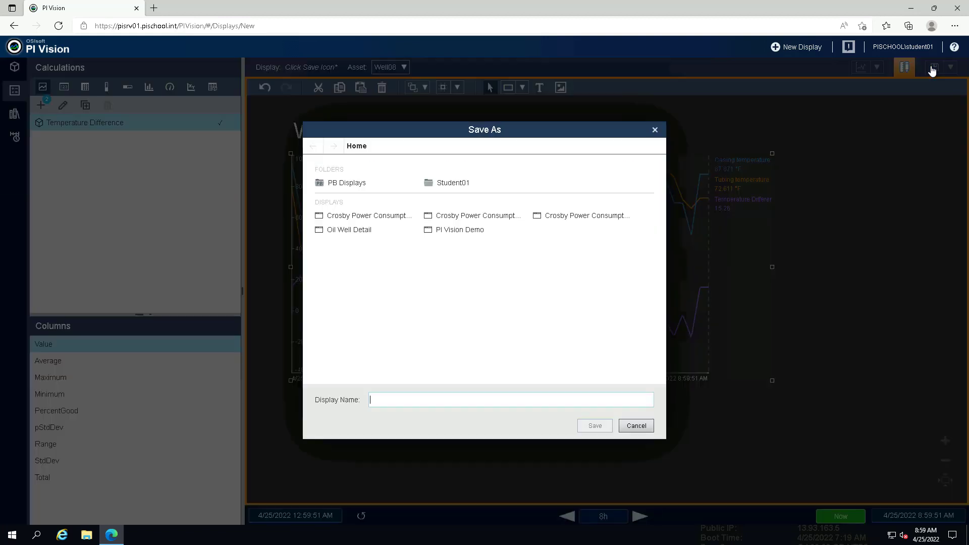